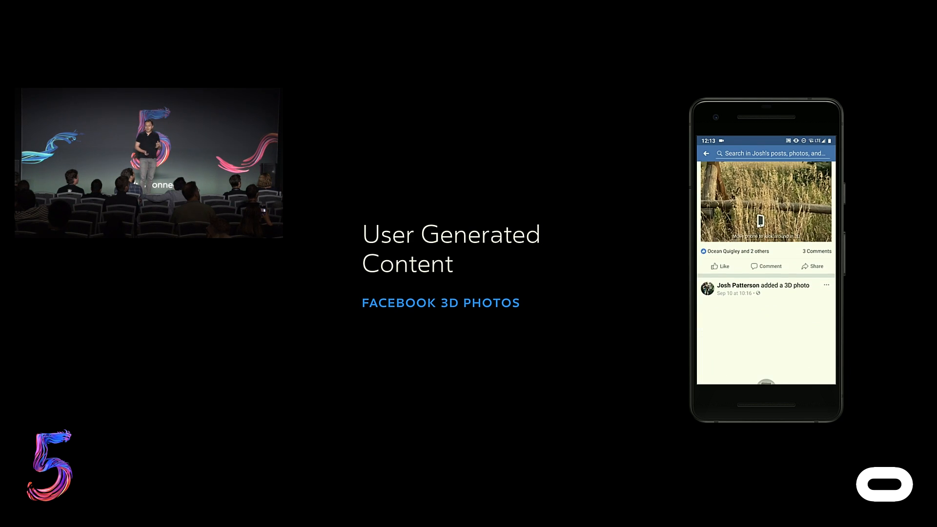
scroll("down", 3)
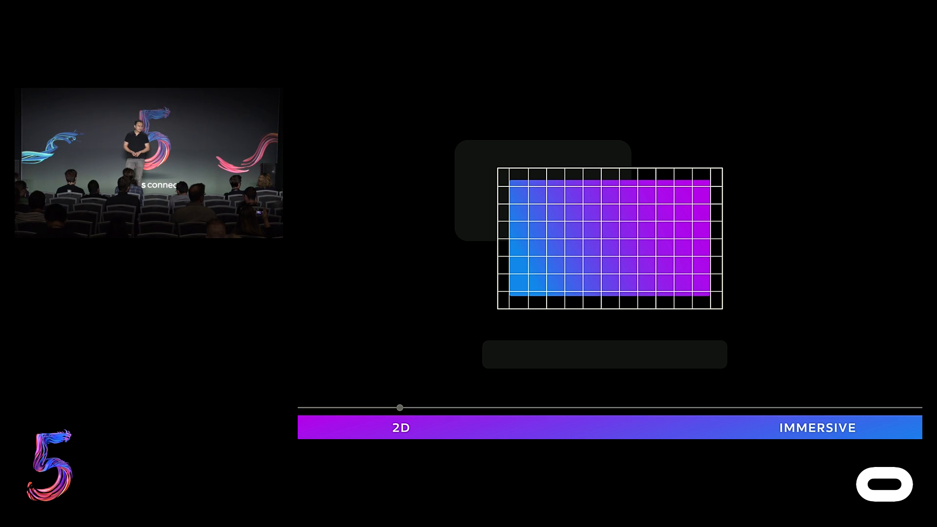
left_click_drag(400, 407, 610, 407)
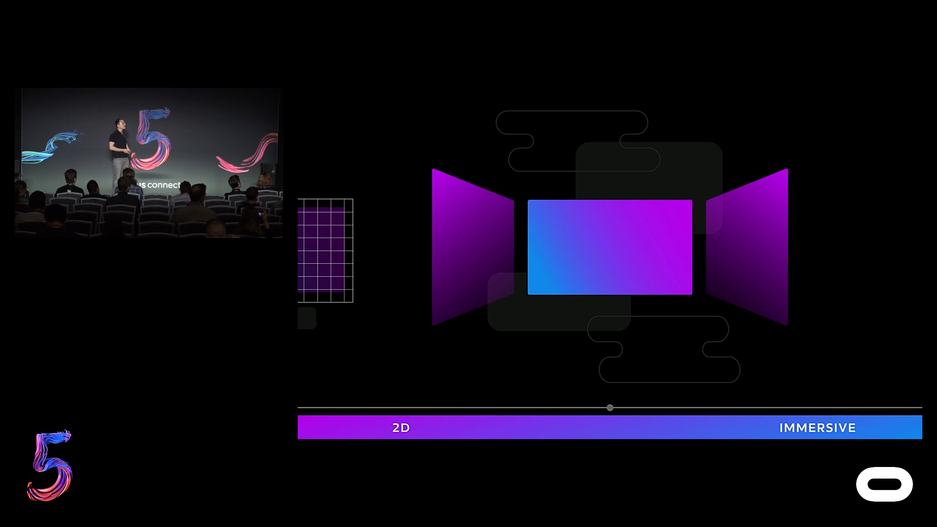
left_click_drag(610, 408, 818, 408)
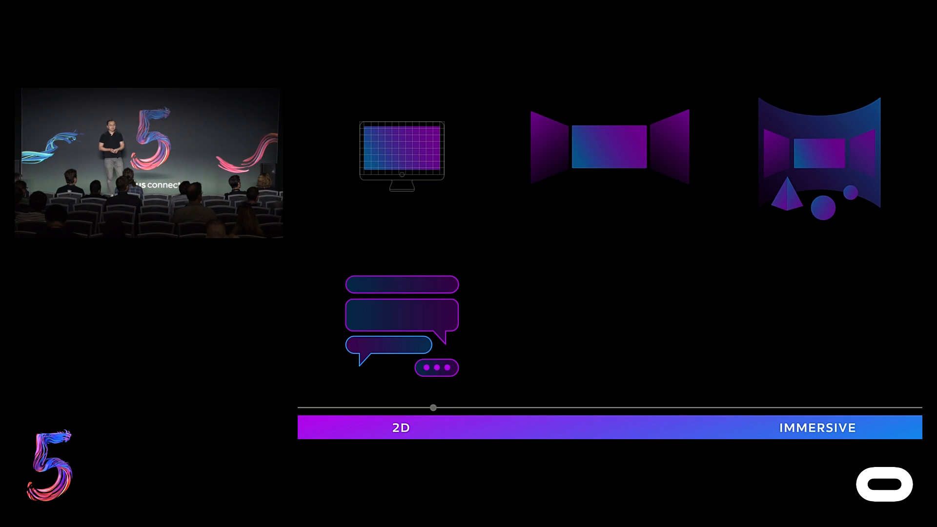
left_click_drag(433, 407, 817, 407)
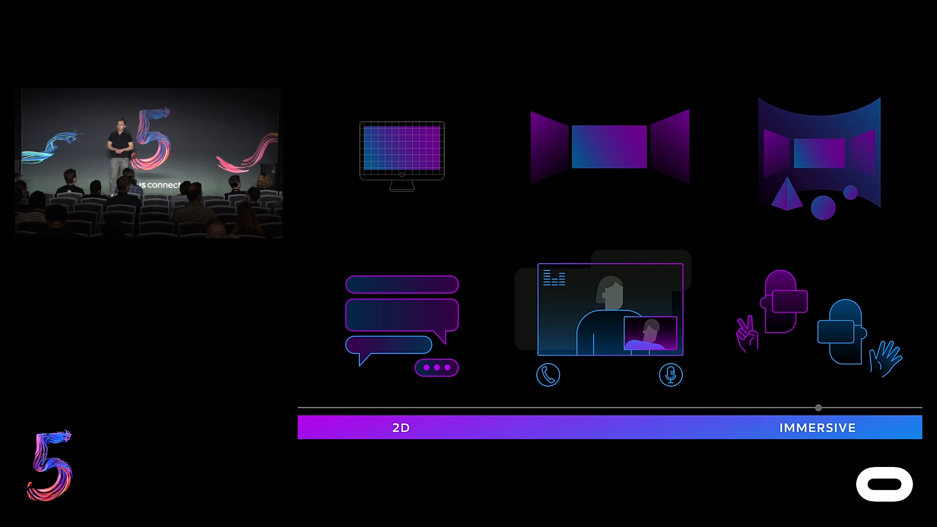